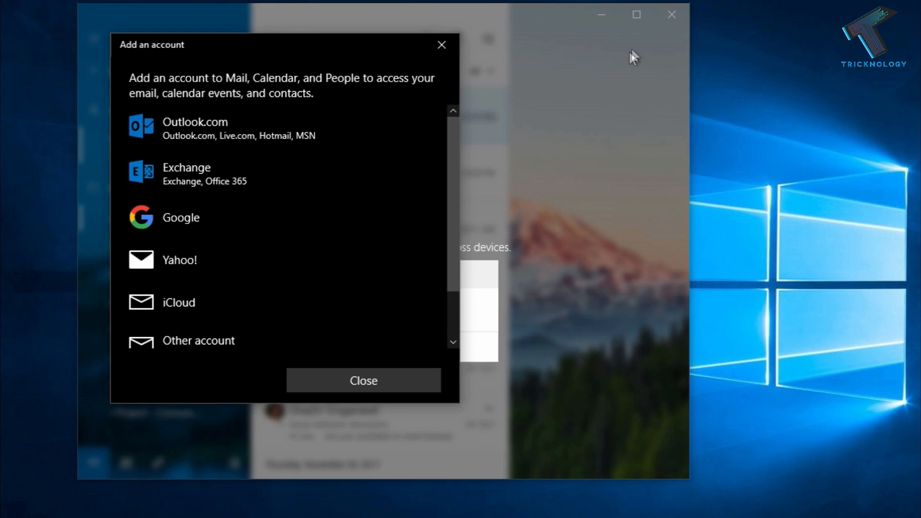
# Step: Dismiss the Add an account prompt and close the Mail app, leaving the desktop
pyautogui.click(364, 380)
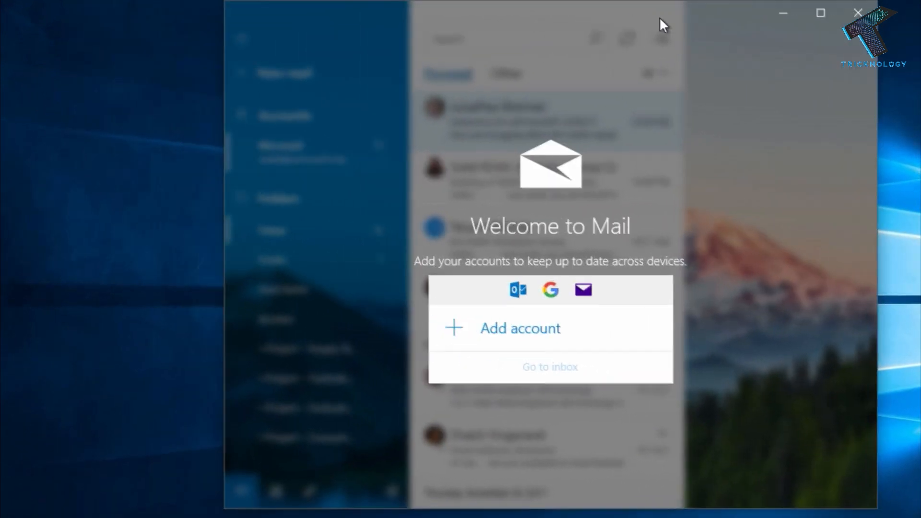
pyautogui.click(857, 13)
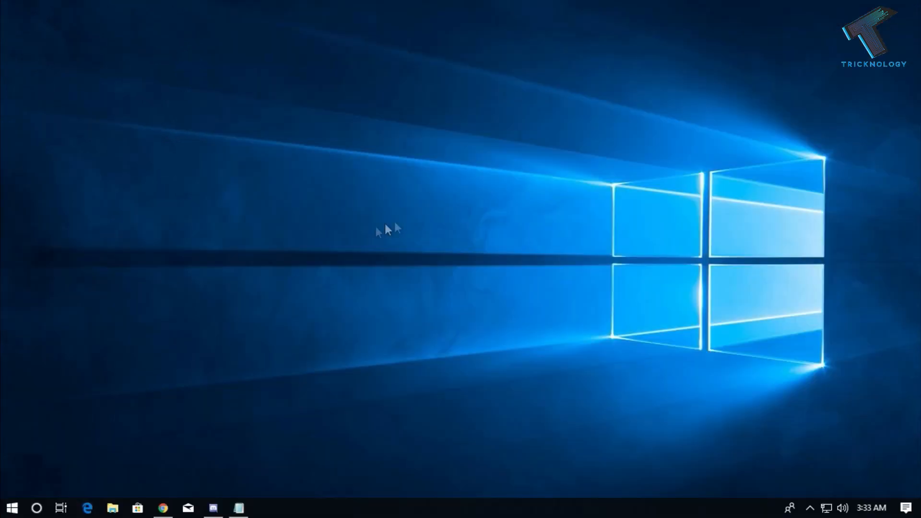
# Step: Search Start for 'power' and run Windows PowerShell as administrator, approving the UAC prompt
pyautogui.click(13, 508)
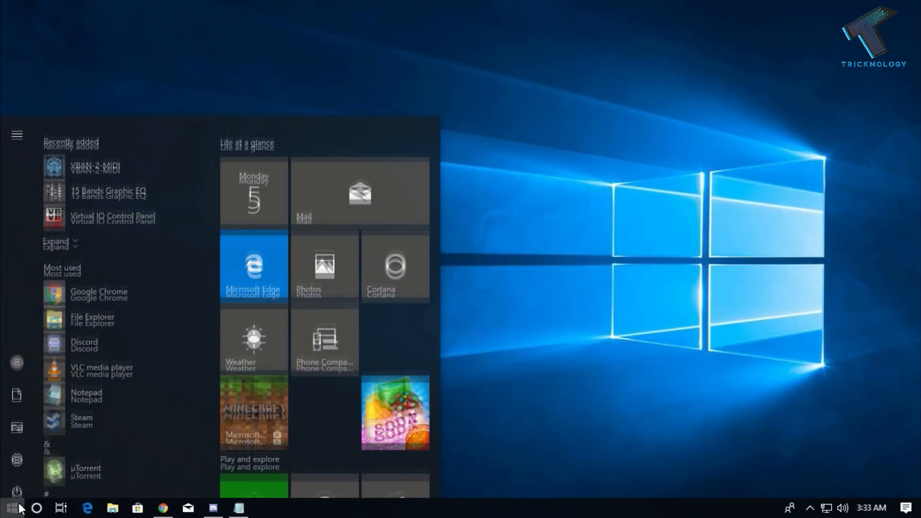
pyautogui.write('powersh')
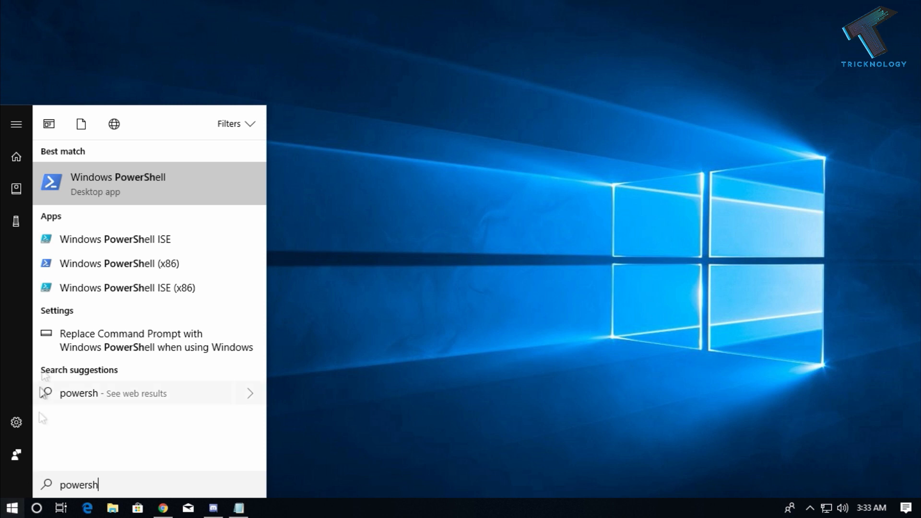
pyautogui.rightClick(118, 184)
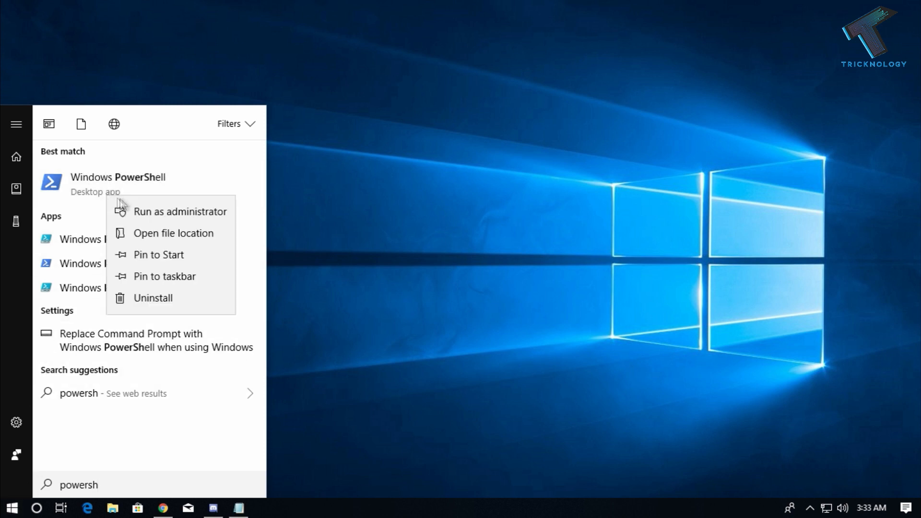
pyautogui.click(181, 211)
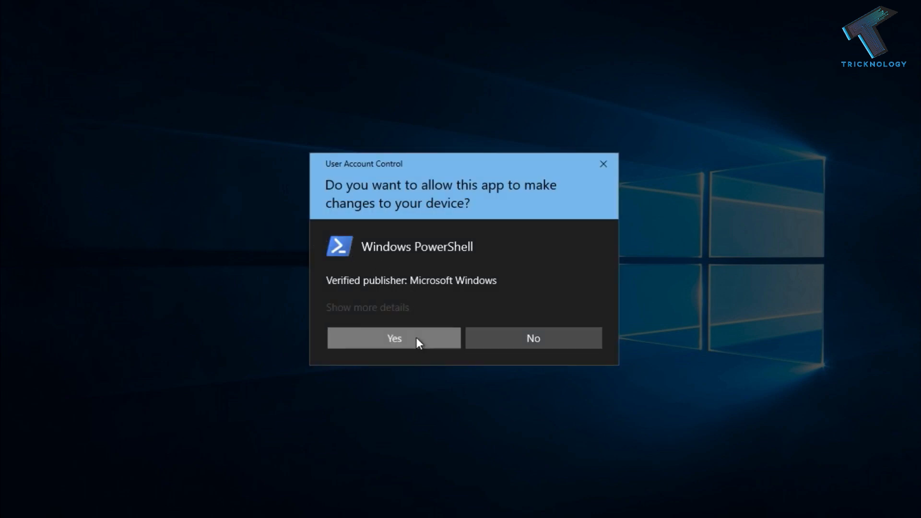
pyautogui.click(394, 338)
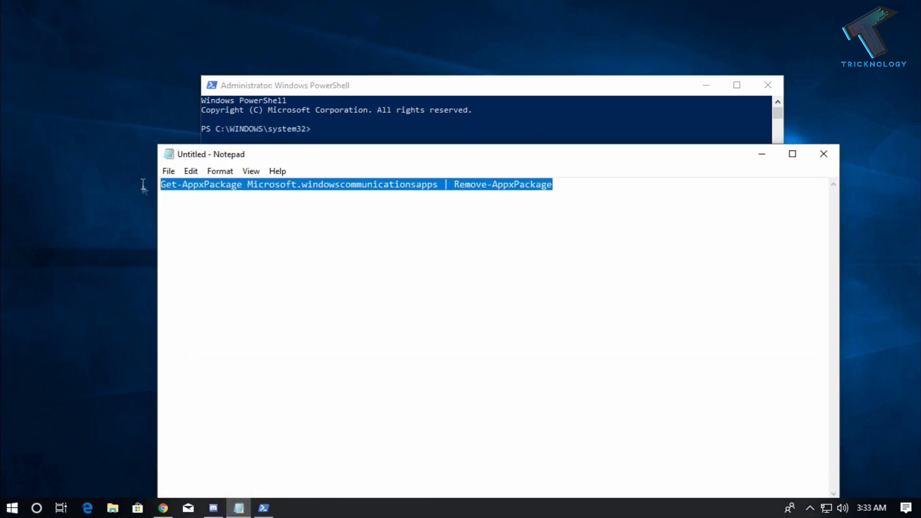
pyautogui.moveTo(733, 181)
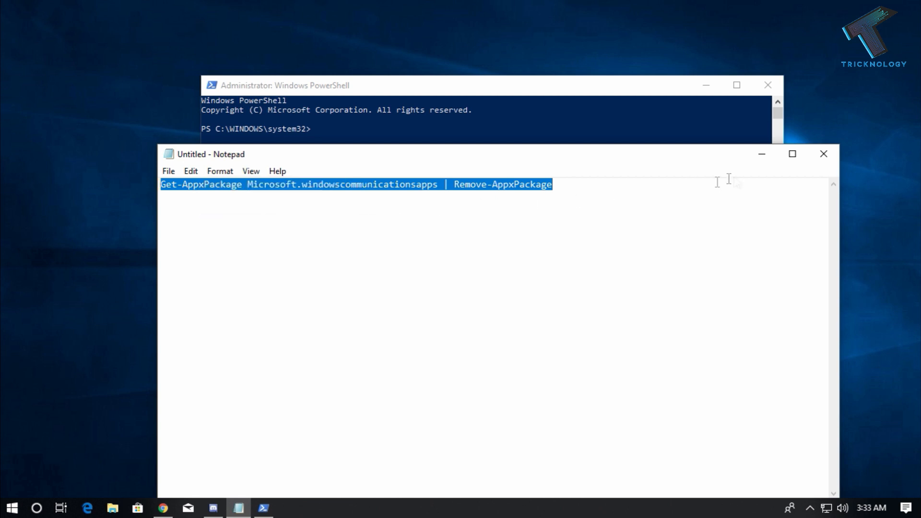
# Step: Copy the Get-AppxPackage *windowscommunicationsapps* | Remove-AppxPackage line from Notepad
pyautogui.click(266, 507)
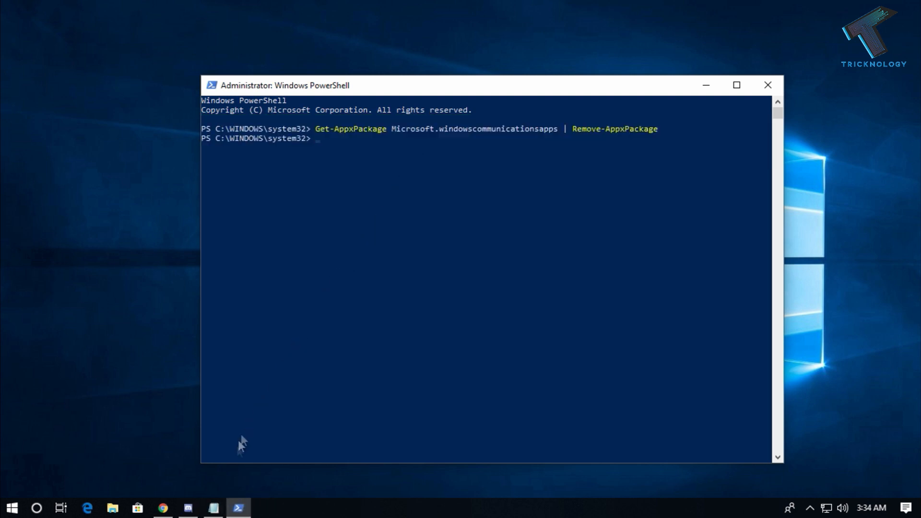
pyautogui.moveTo(246, 487)
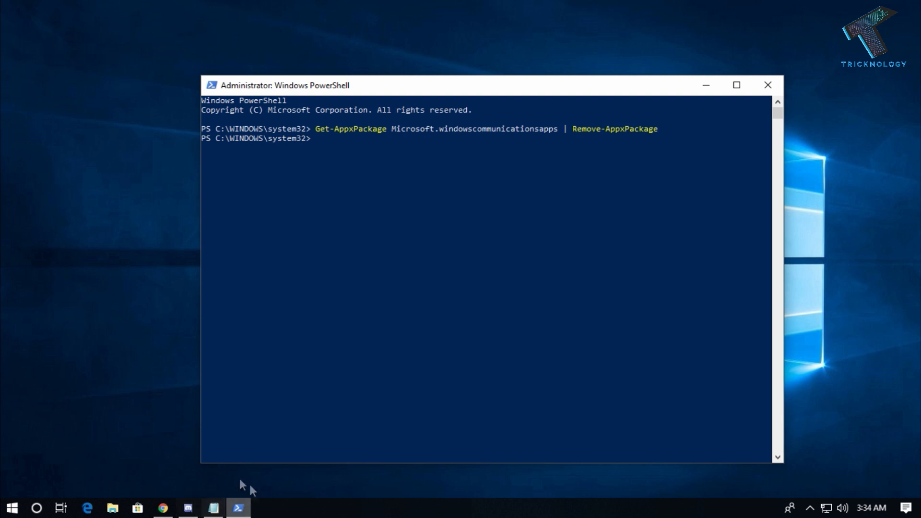
pyautogui.moveTo(243, 505)
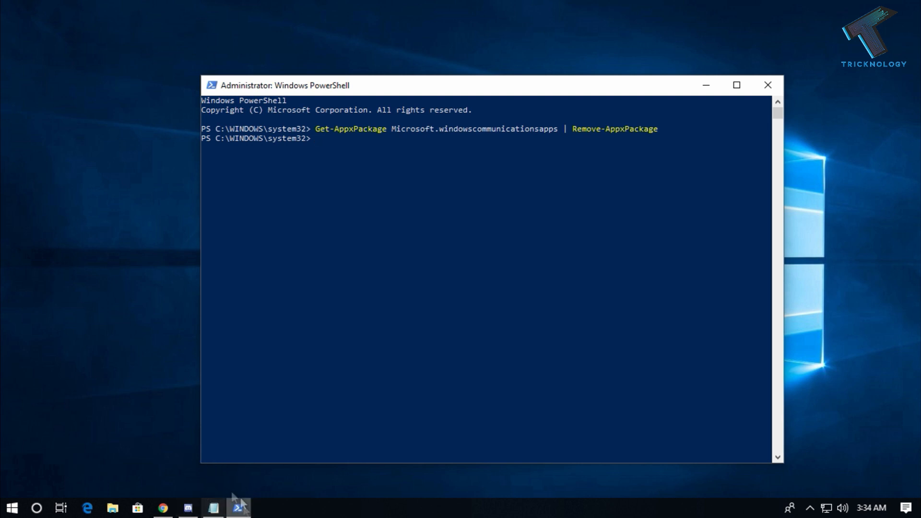
pyautogui.moveTo(540, 301)
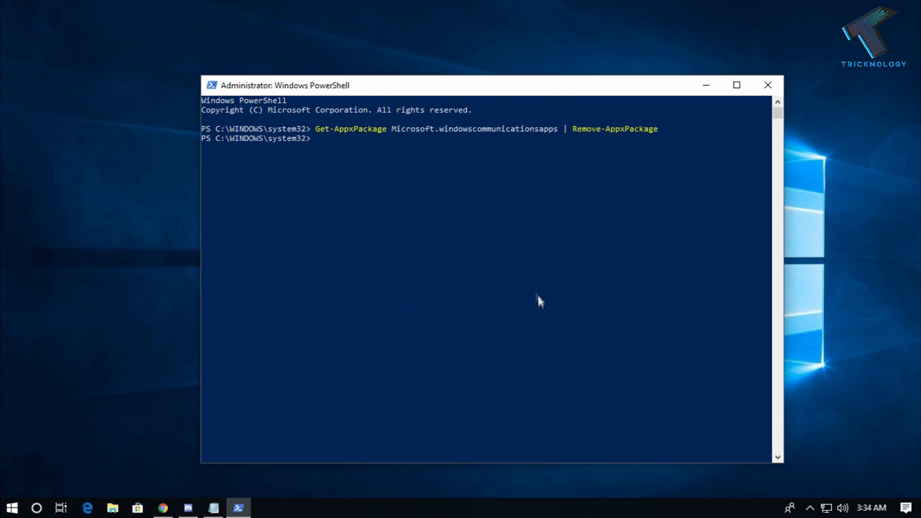
pyautogui.moveTo(434, 271)
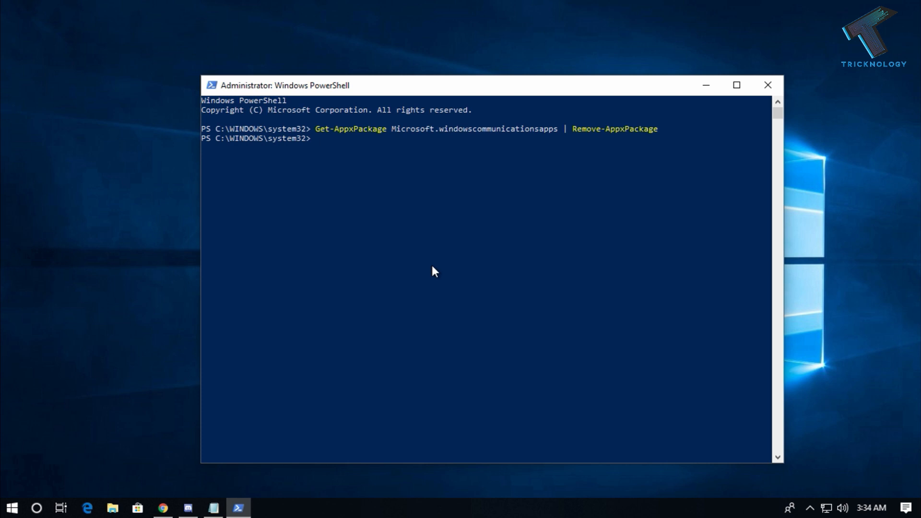